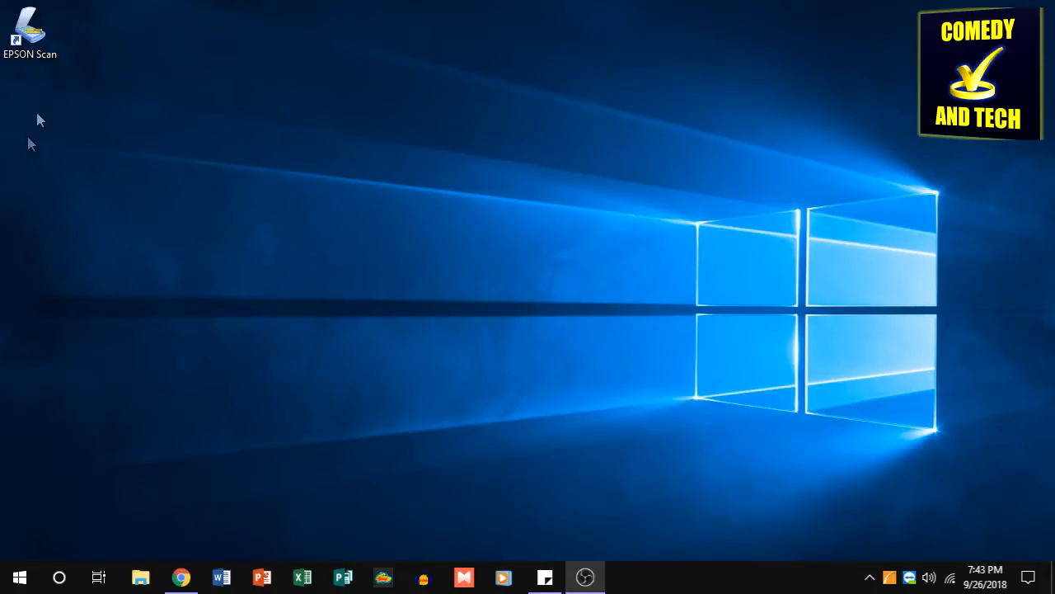
Launch EPSON Scan from the desktop, then force-close the frozen, unresponsive program.
double_click(27, 31)
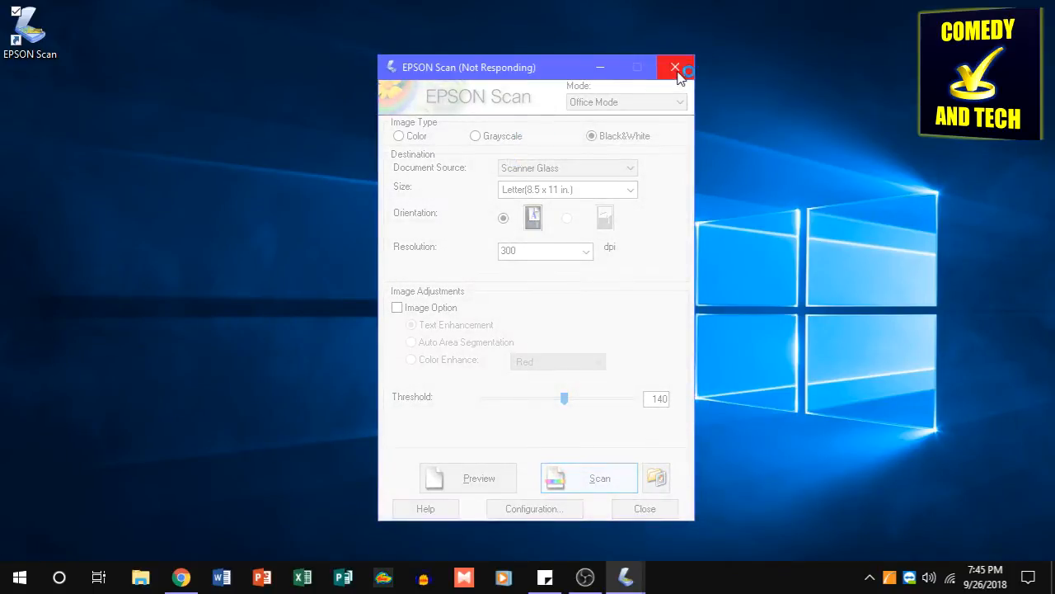
left_click(672, 67)
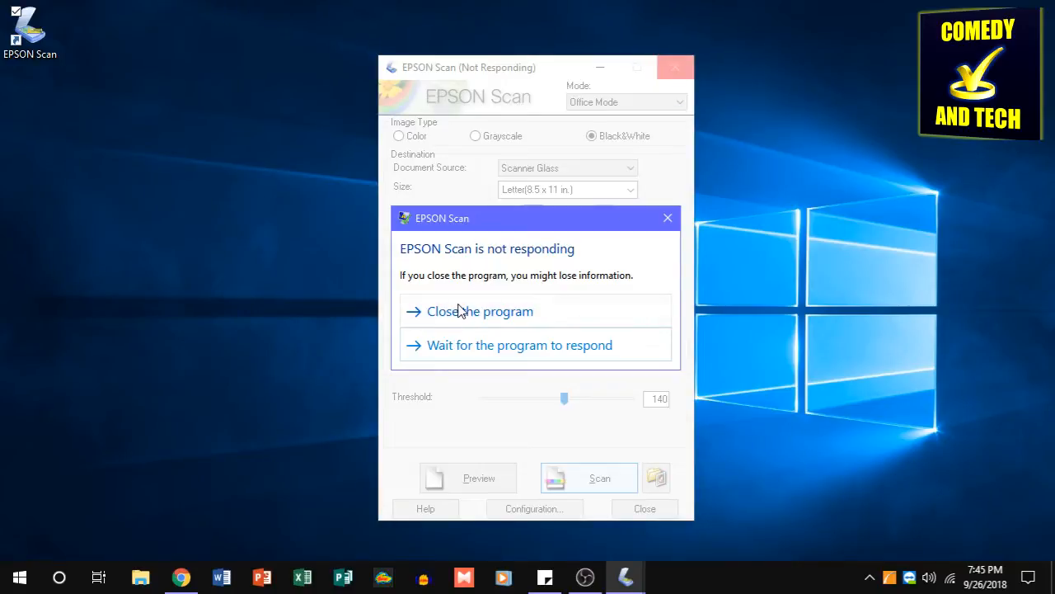
left_click(480, 311)
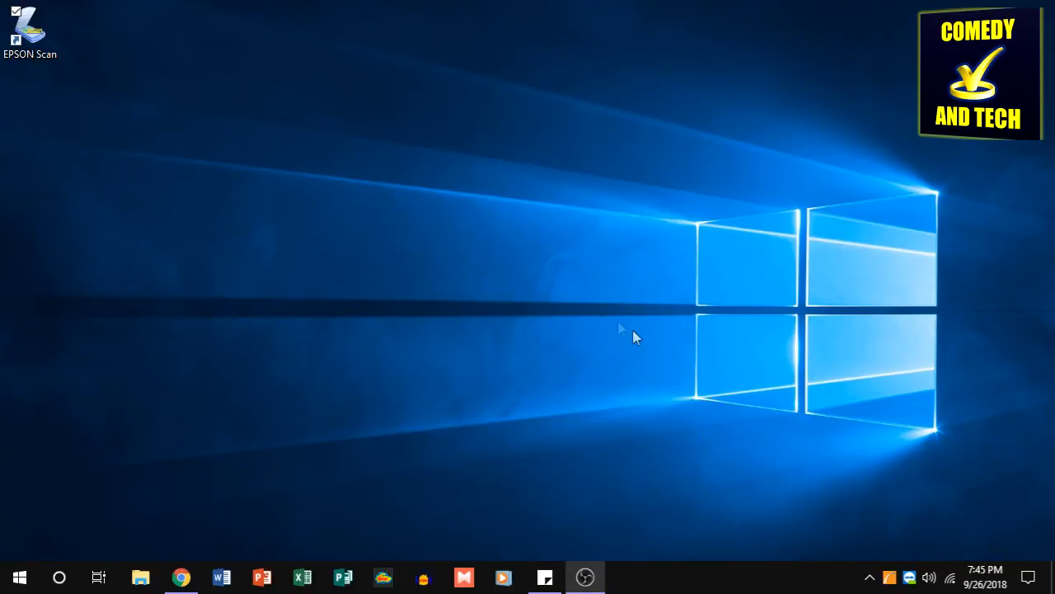
mouse_move(606, 323)
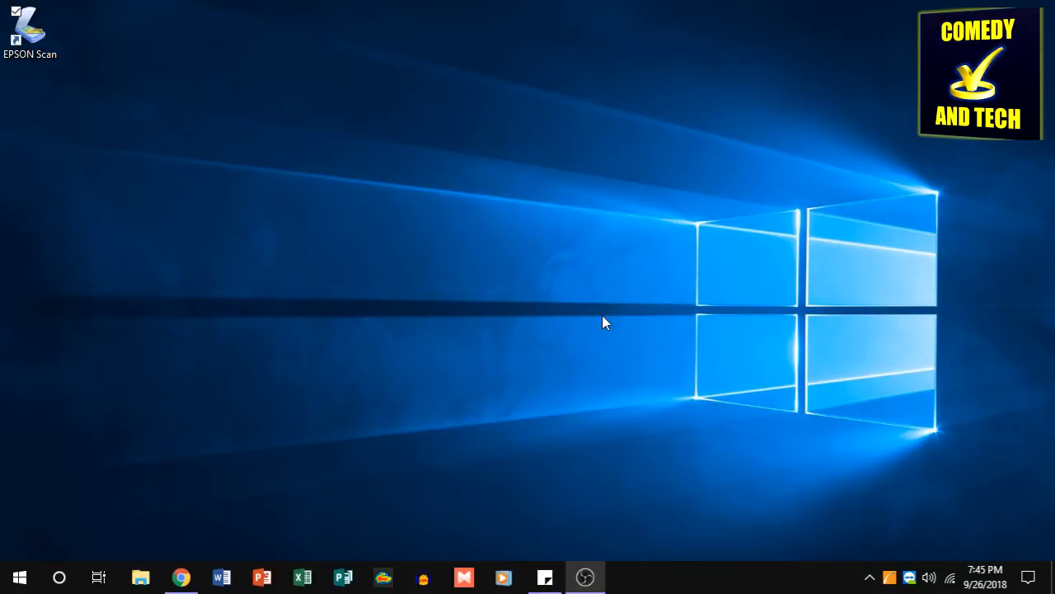
mouse_move(79, 306)
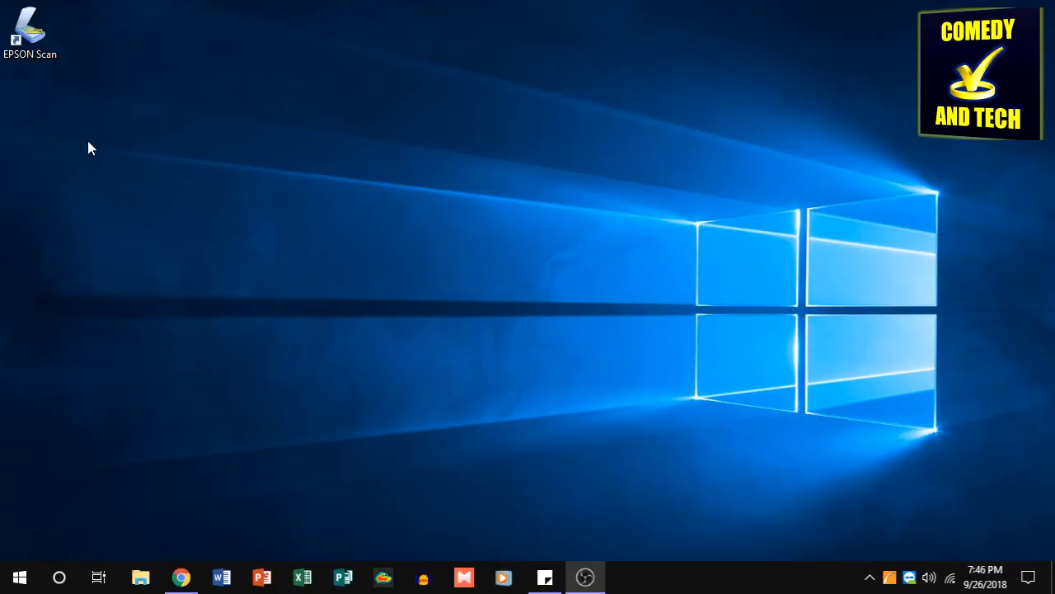
Check the EPSON Scan desktop shortcut's properties and close them without changes.
right_click(32, 31)
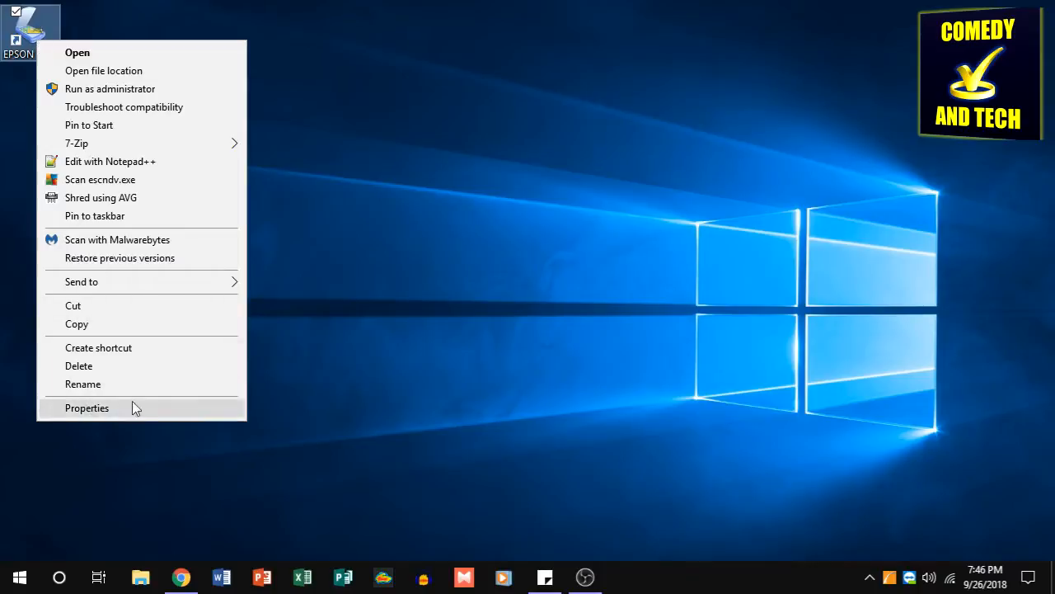
left_click(87, 408)
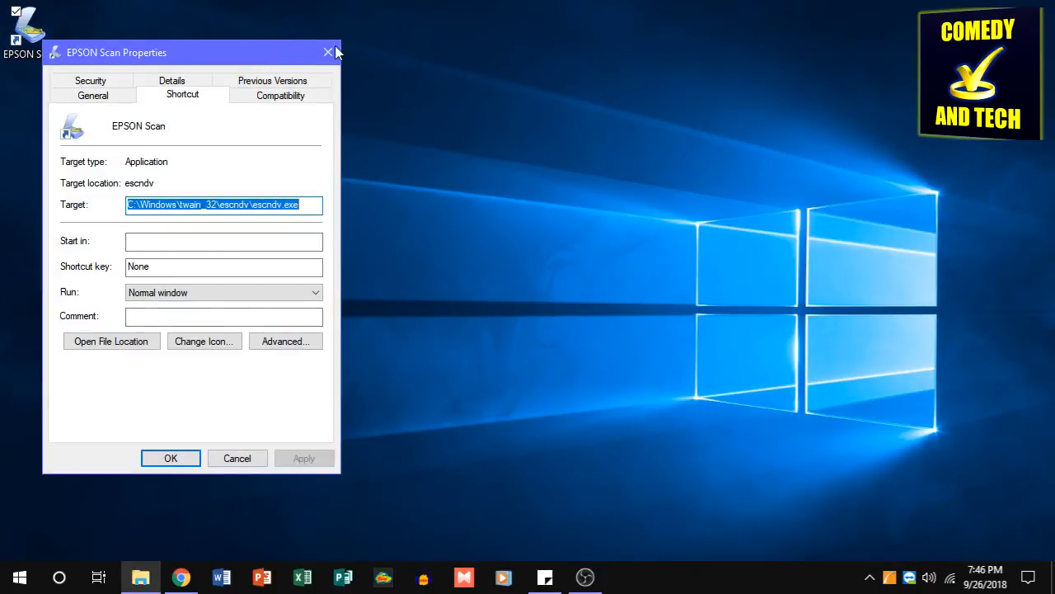
left_click(327, 52)
type("epson sc")
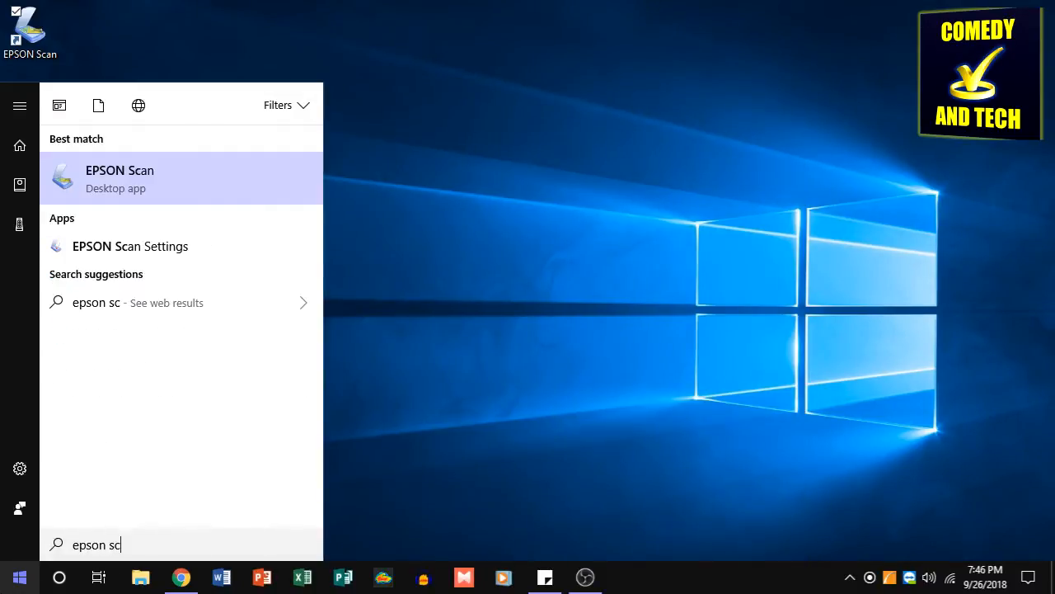
Open the EPSON Scan search result's file location and view that shortcut's properties.
right_click(120, 177)
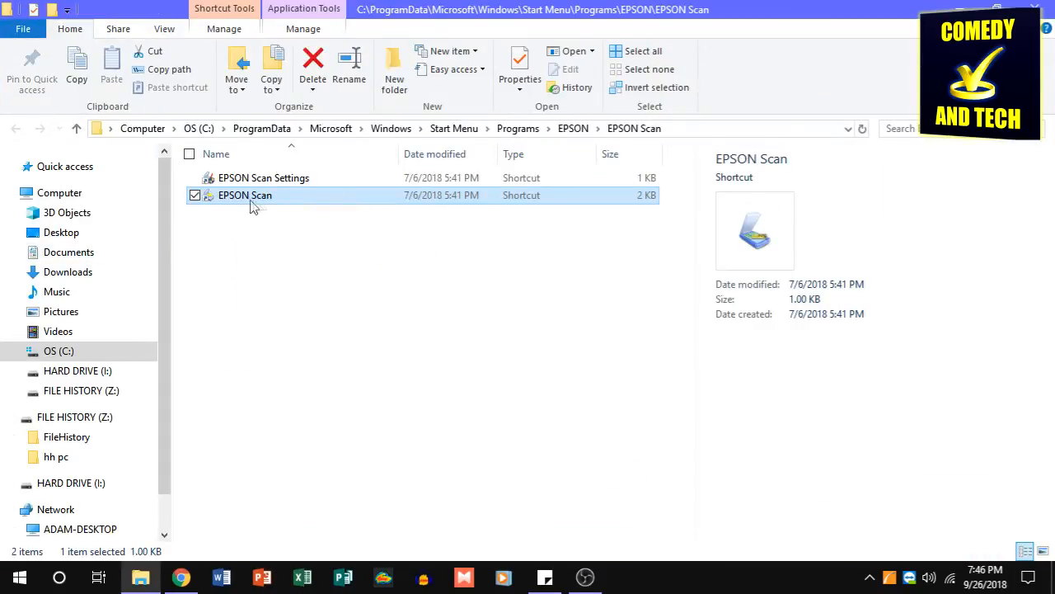
right_click(251, 200)
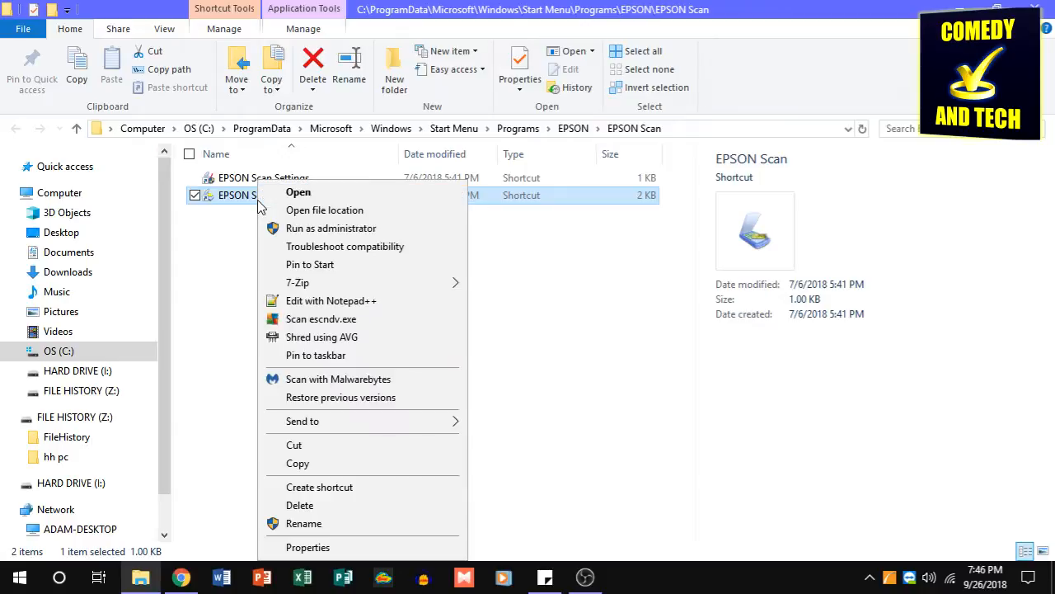
left_click(308, 547)
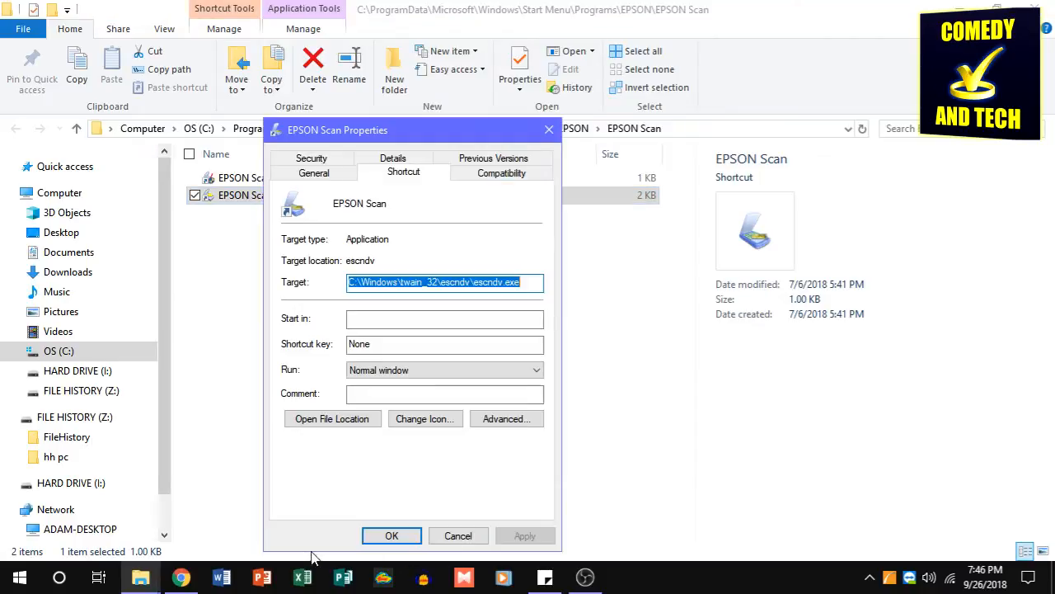
mouse_move(418, 193)
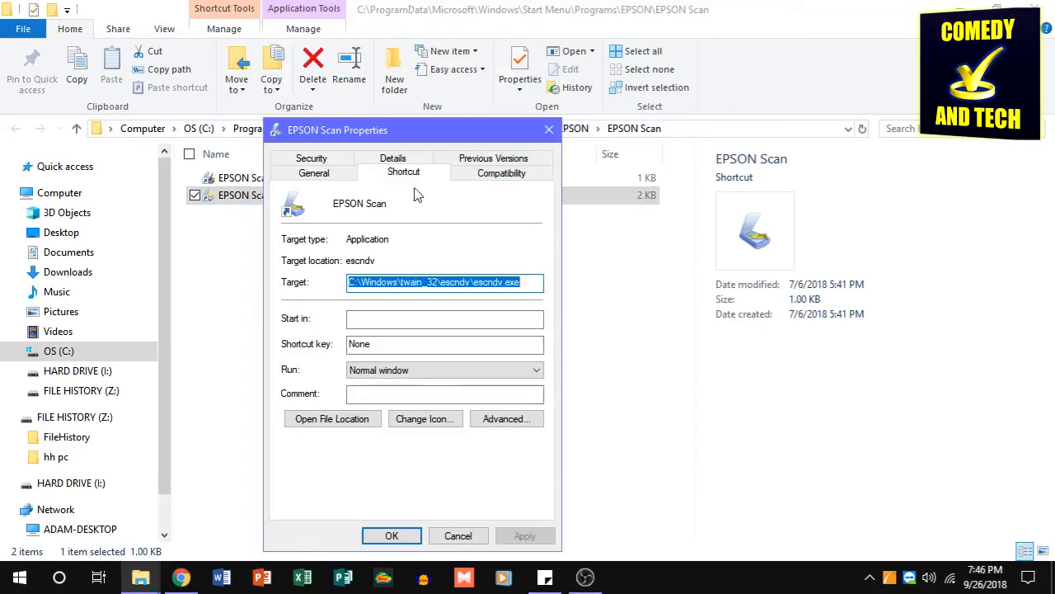
Enable 'Run this program as an administrator' for all users in Compatibility settings, then apply.
left_click(501, 172)
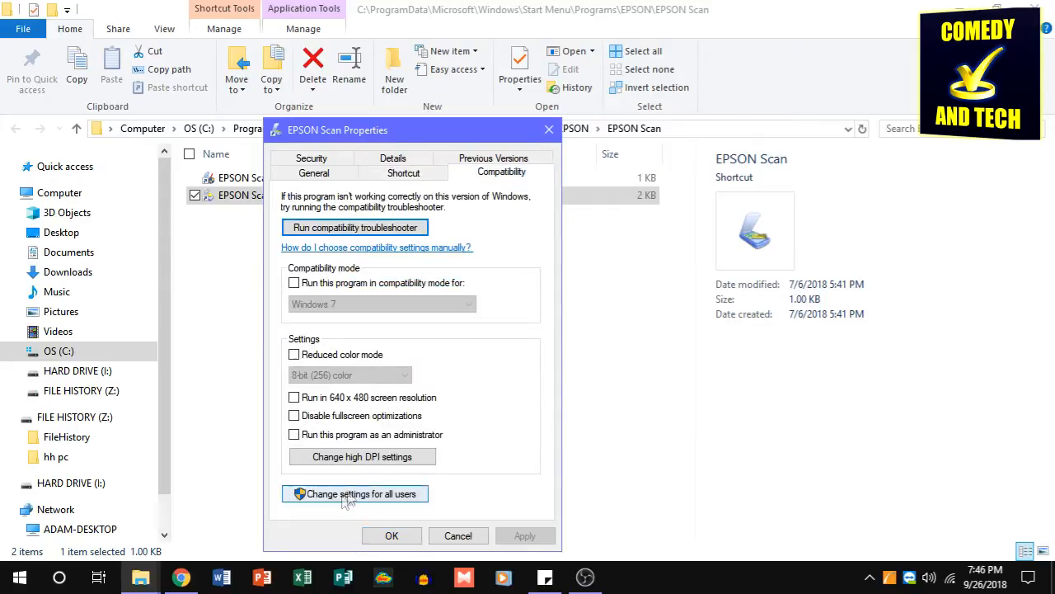
mouse_move(378, 502)
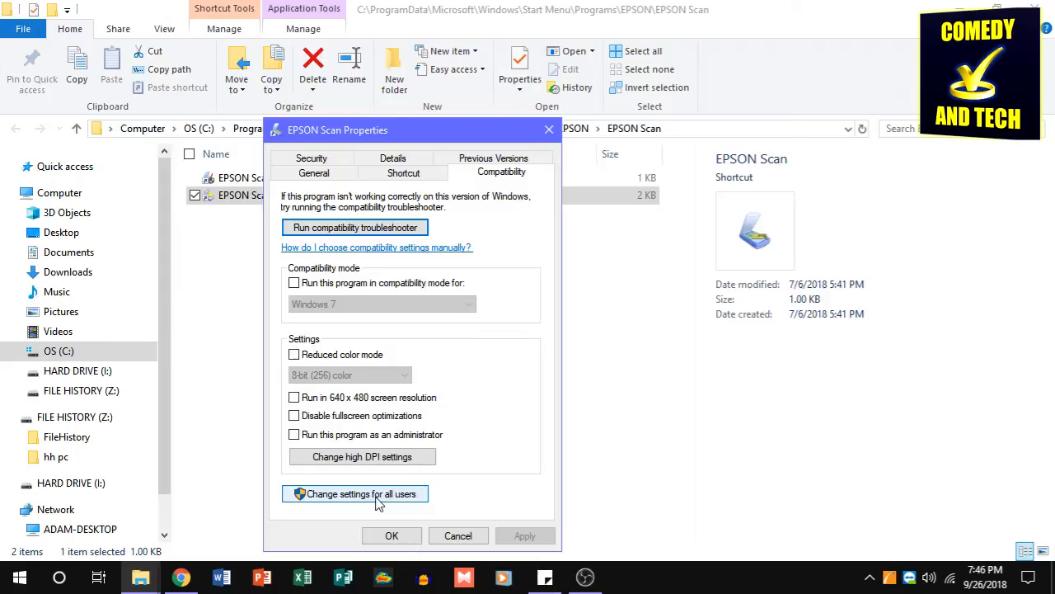
left_click(355, 494)
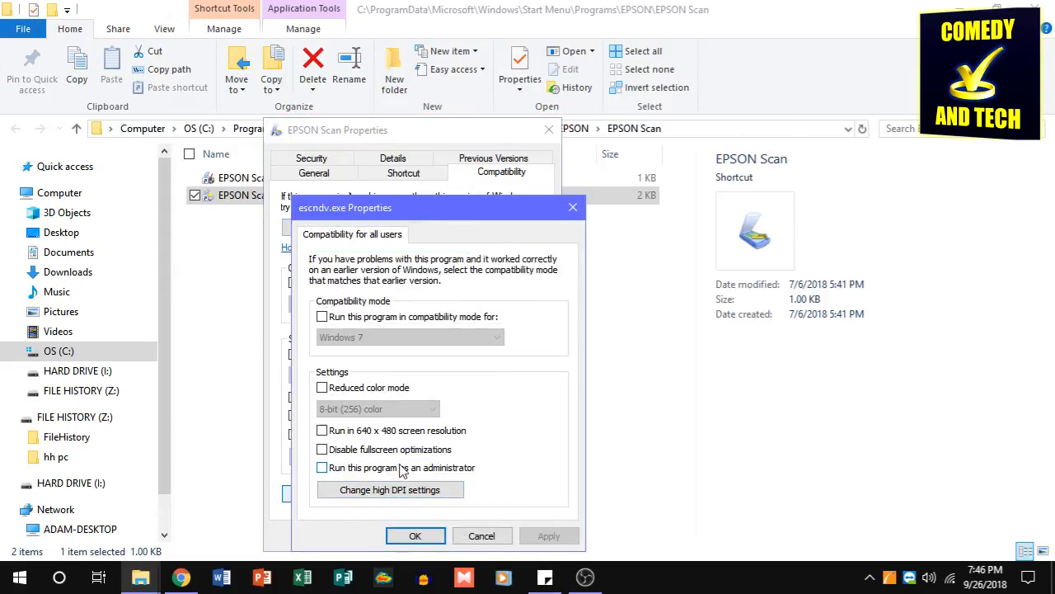
left_click(321, 467)
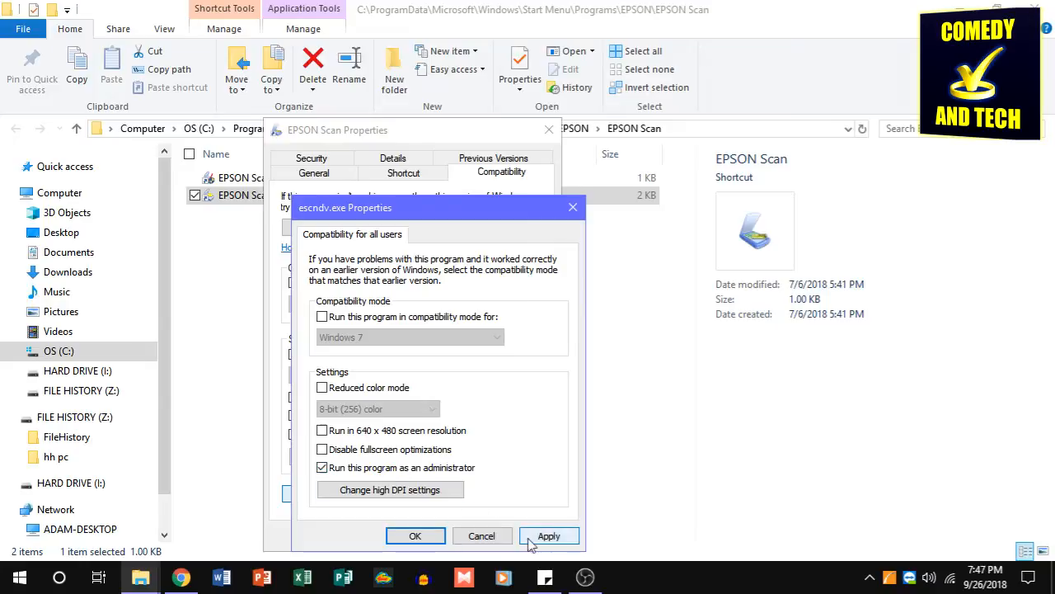
left_click(550, 535)
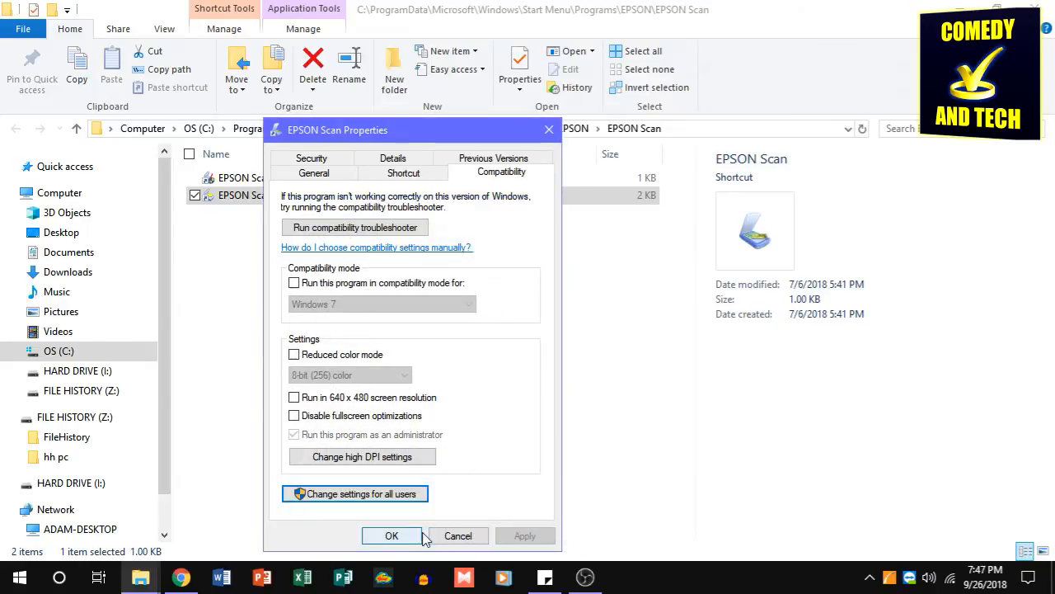
left_click(392, 535)
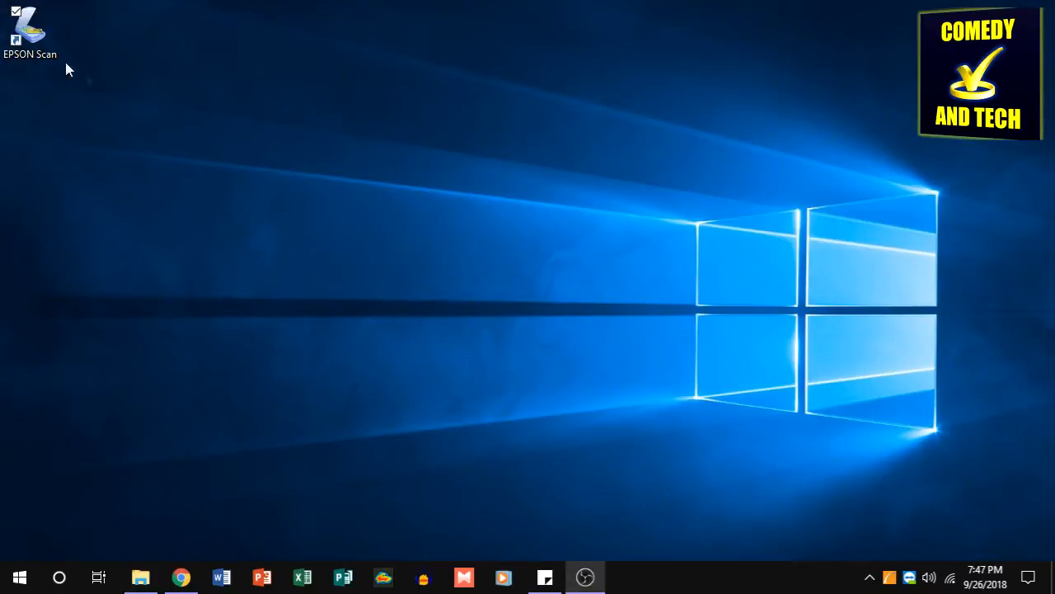
Launch EPSON Scan twice from the desktop, approving the UAC admin prompt each time.
double_click(30, 29)
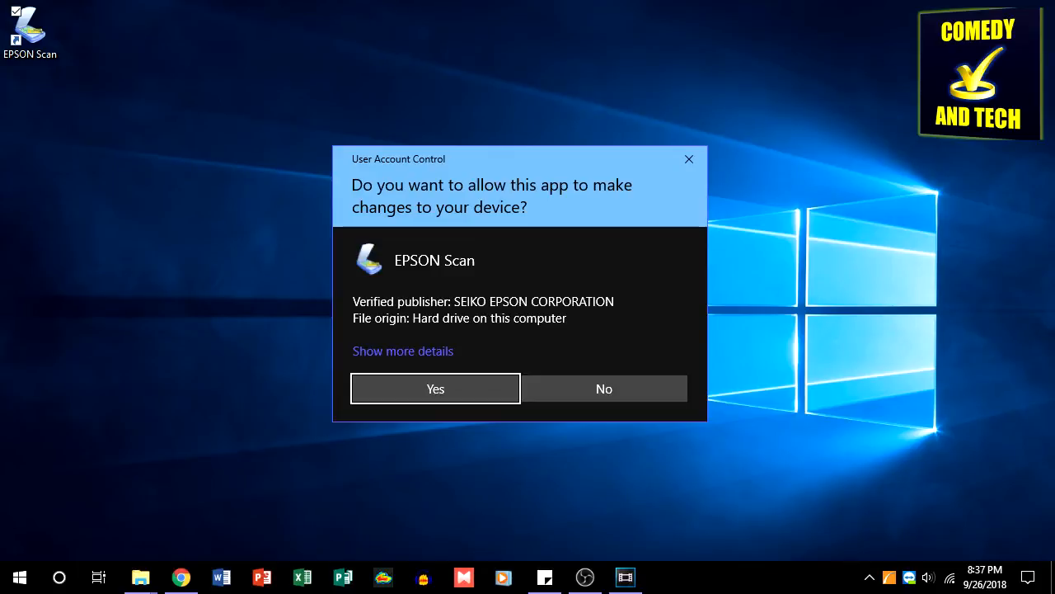
left_click(436, 389)
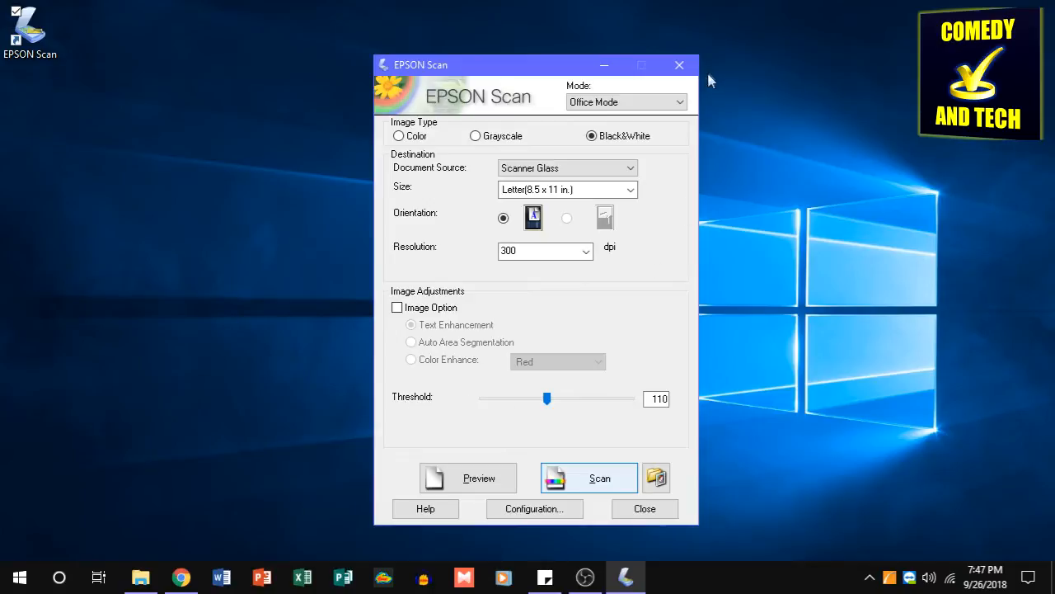
left_click(688, 64)
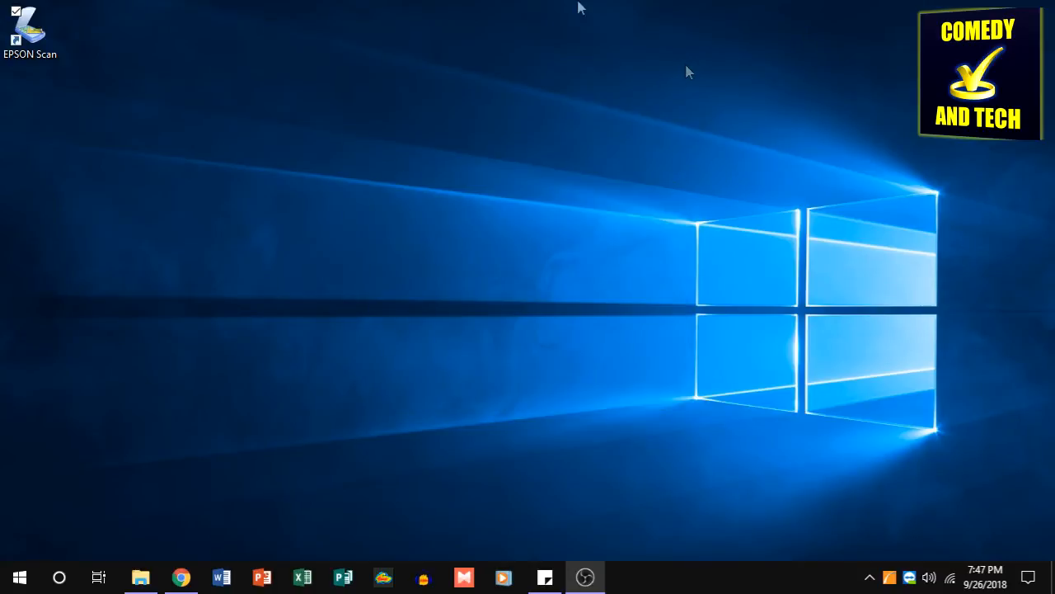
double_click(30, 29)
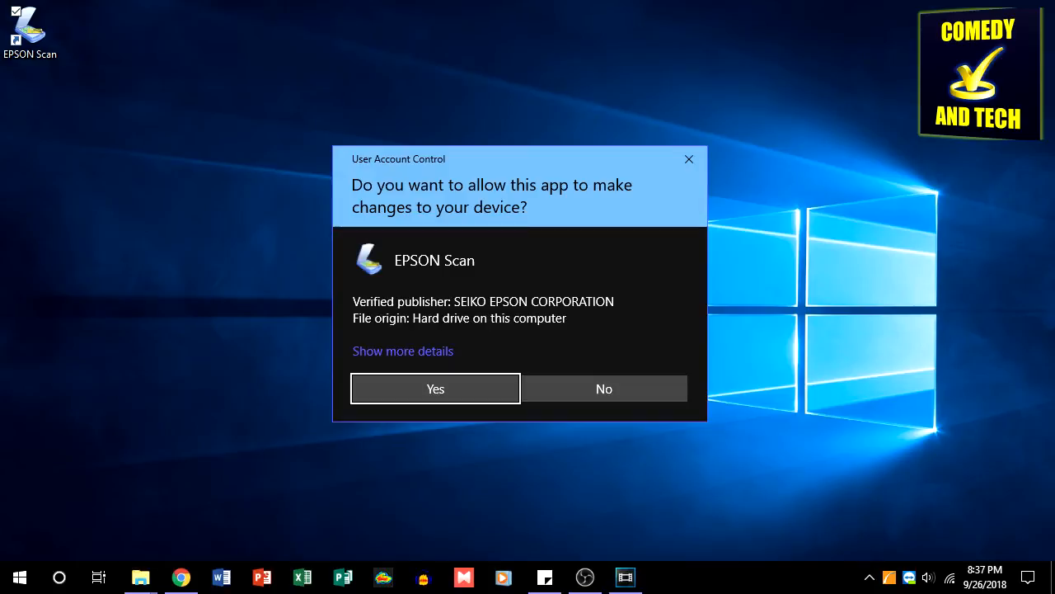
left_click(434, 388)
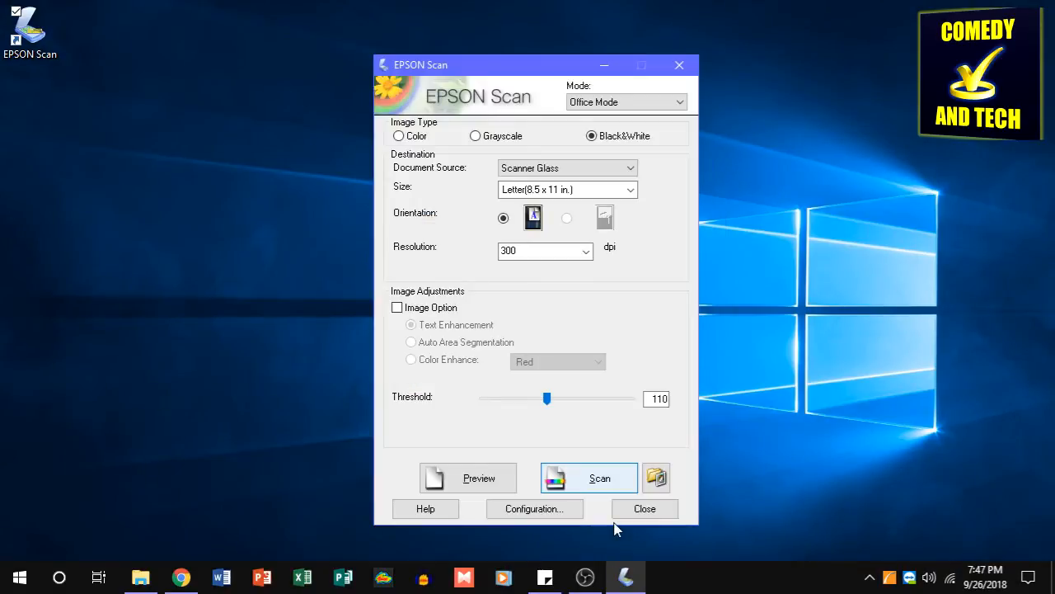
mouse_move(641, 504)
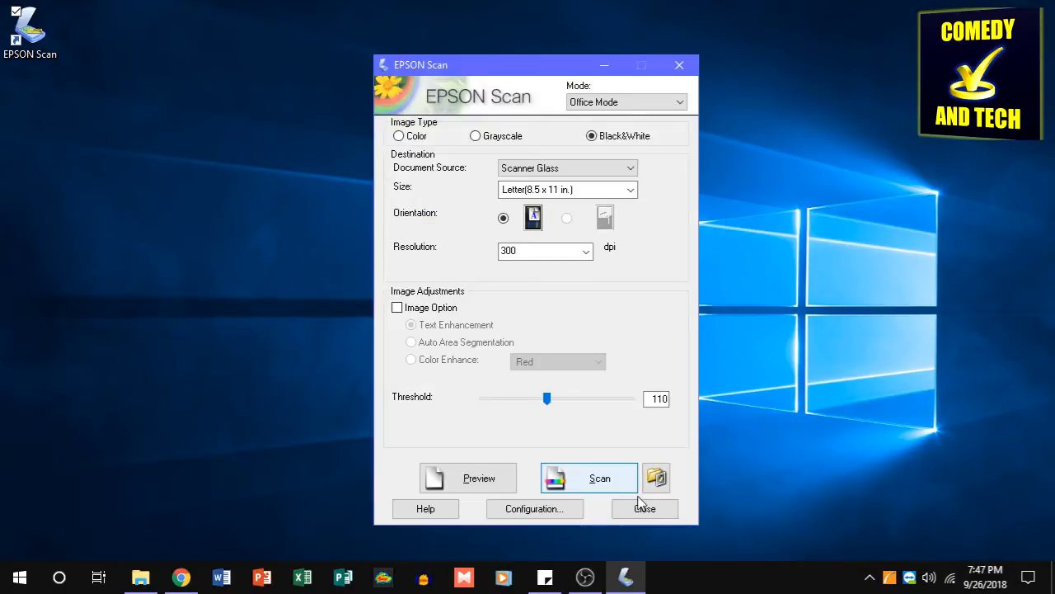